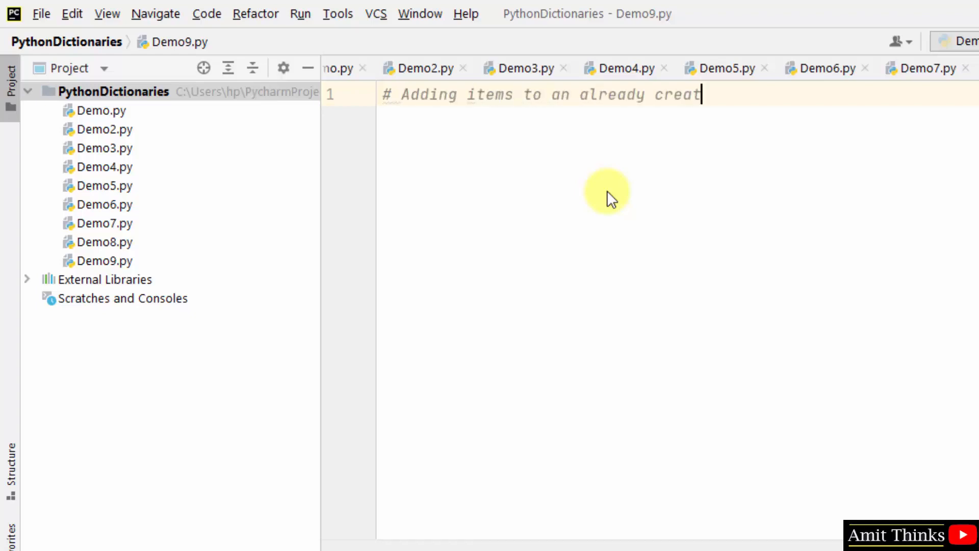
Write the comment, define mystock with "Product": "Earphone" and the other entries, and add print(mystock).
{"action": "type", "text": "ed Dictionary"}
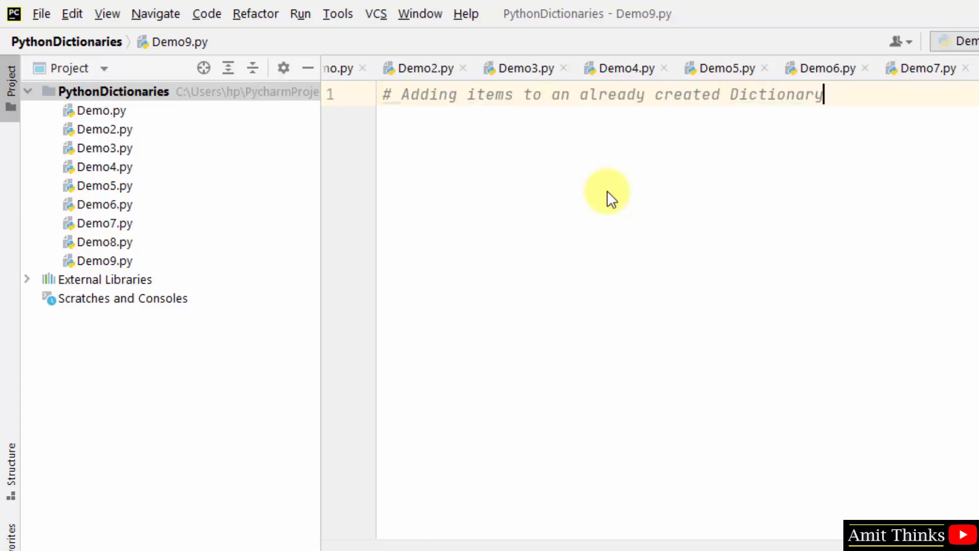
{"action": "type", "text": "mystock"}
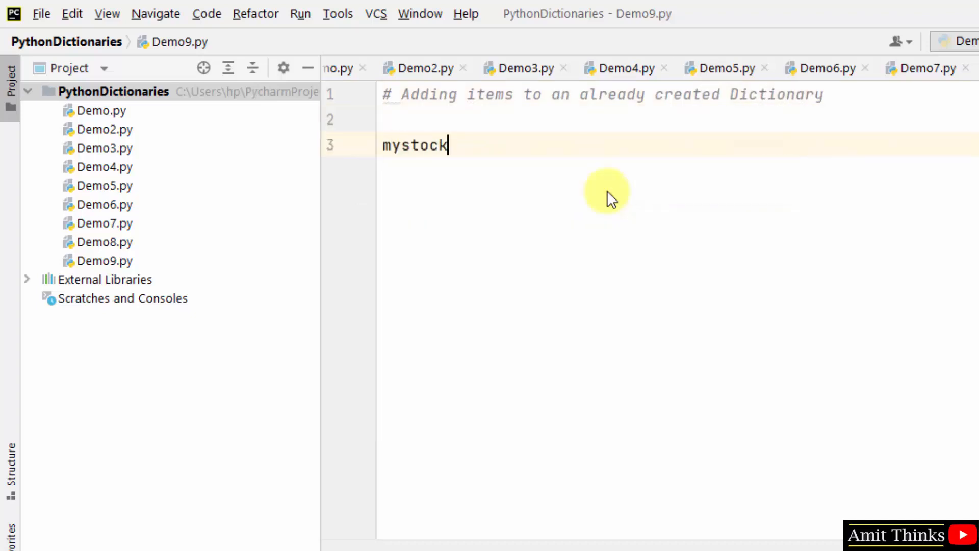
{"action": "type", "text": "= {"}
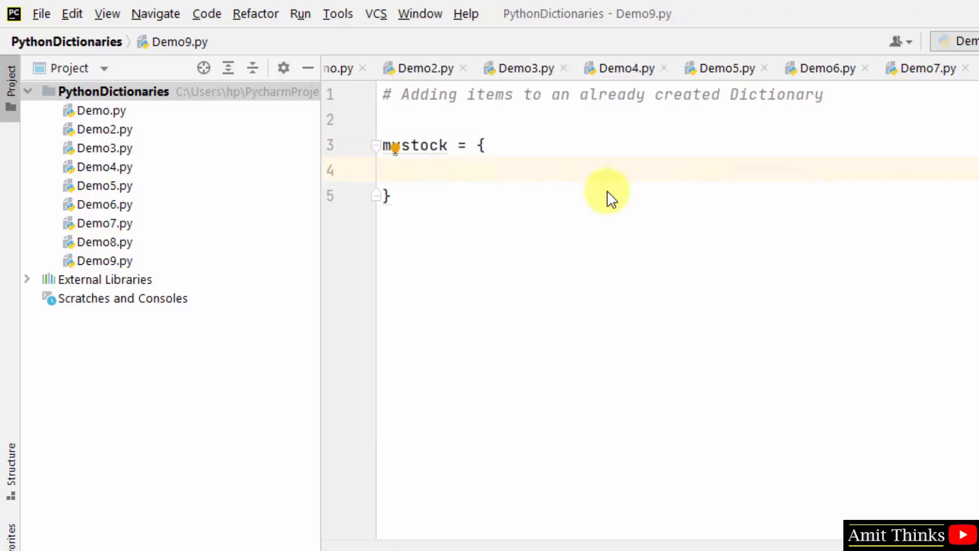
{"action": "left_click", "coordinate": [420, 171]}
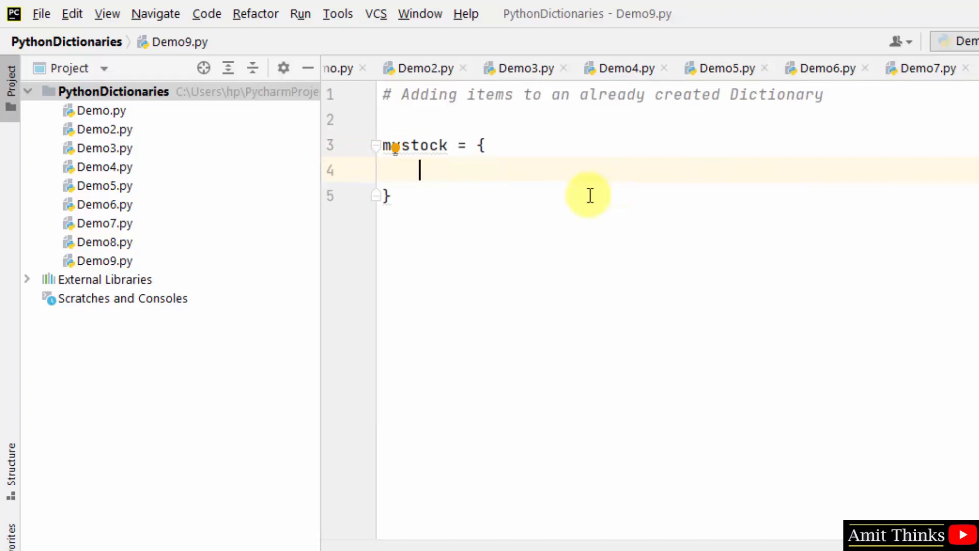
{"action": "type", "text": "\"Product\": \"Earphone\","}
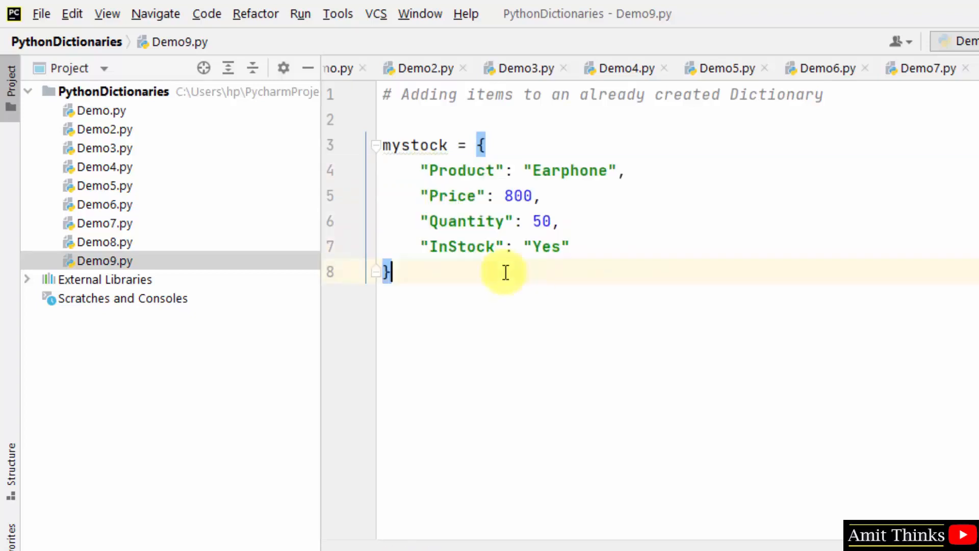
{"action": "type", "text": "print(mystock"}
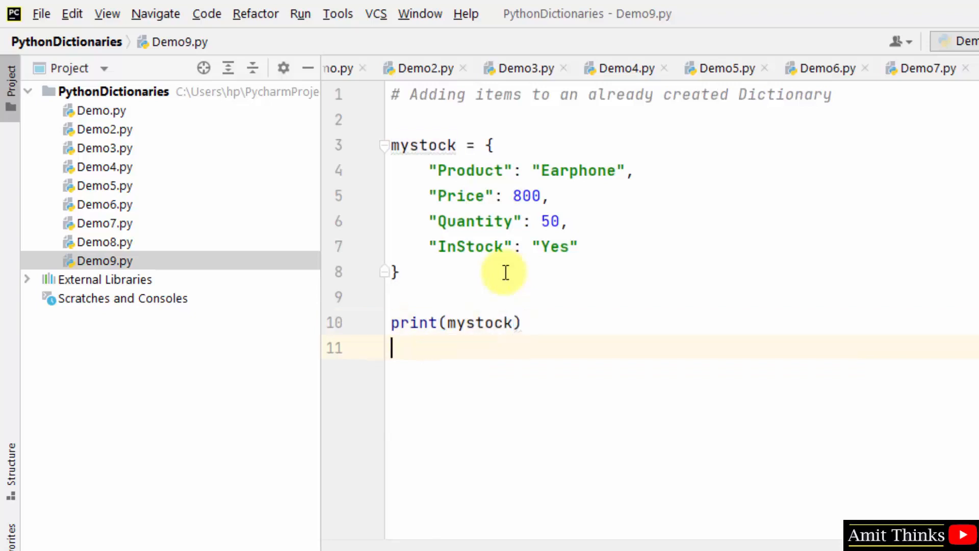
Add the line mystock["Rating"] = 5 below the print statement.
{"action": "key", "text": "enter"}
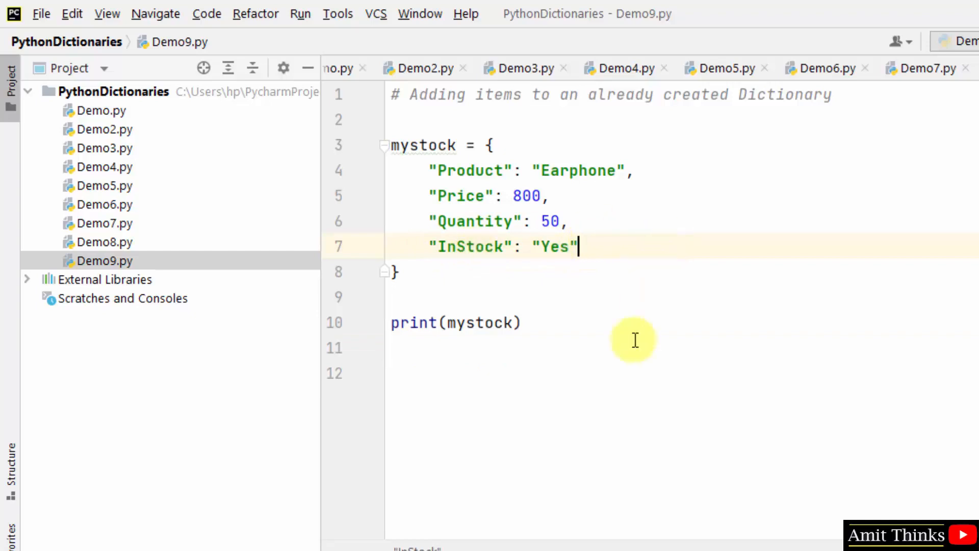
{"action": "type", "text": "mystock"}
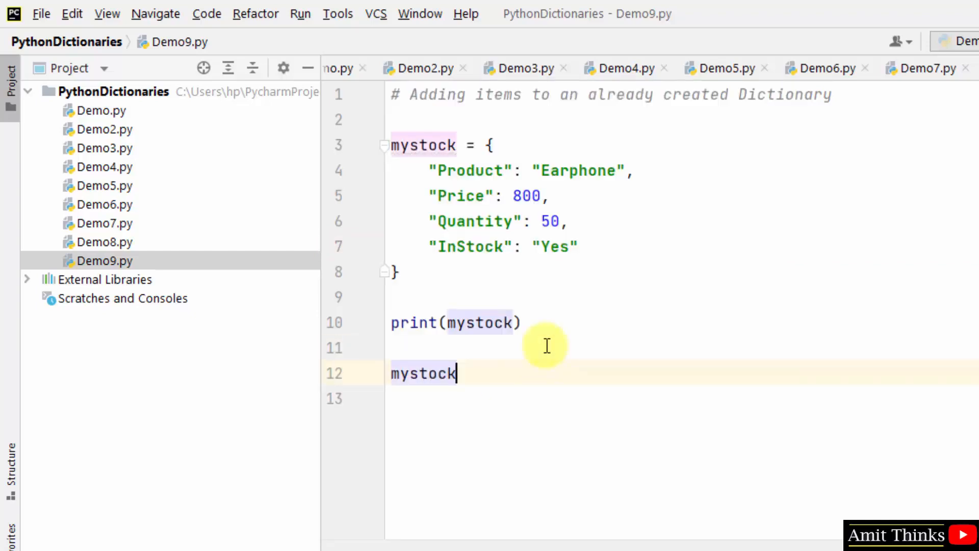
{"action": "type", "text": "["}
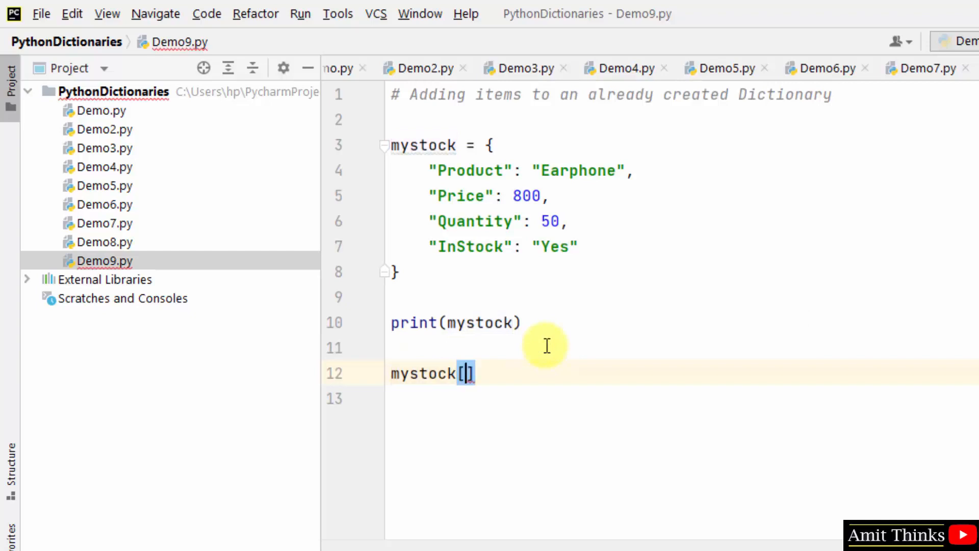
{"action": "type", "text": "\""}
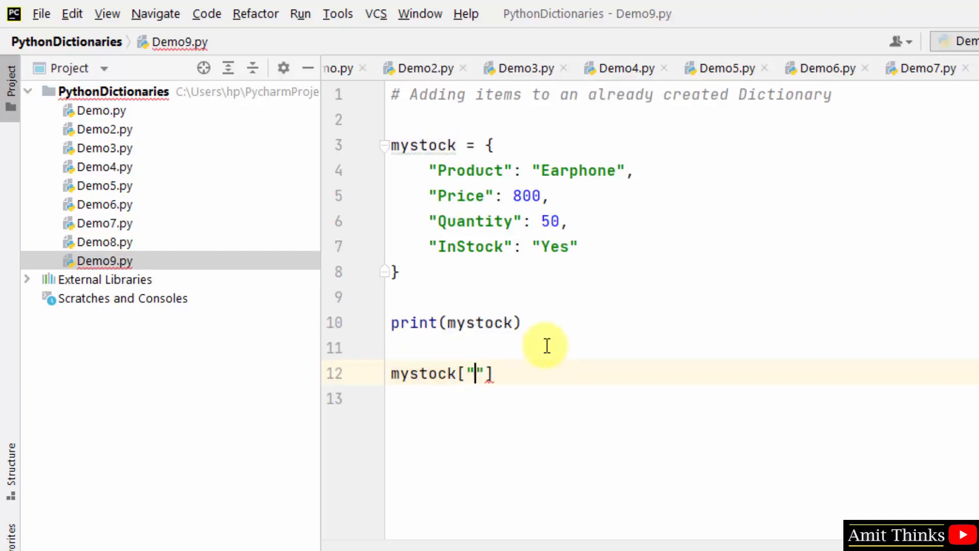
{"action": "type", "text": "Rating"}
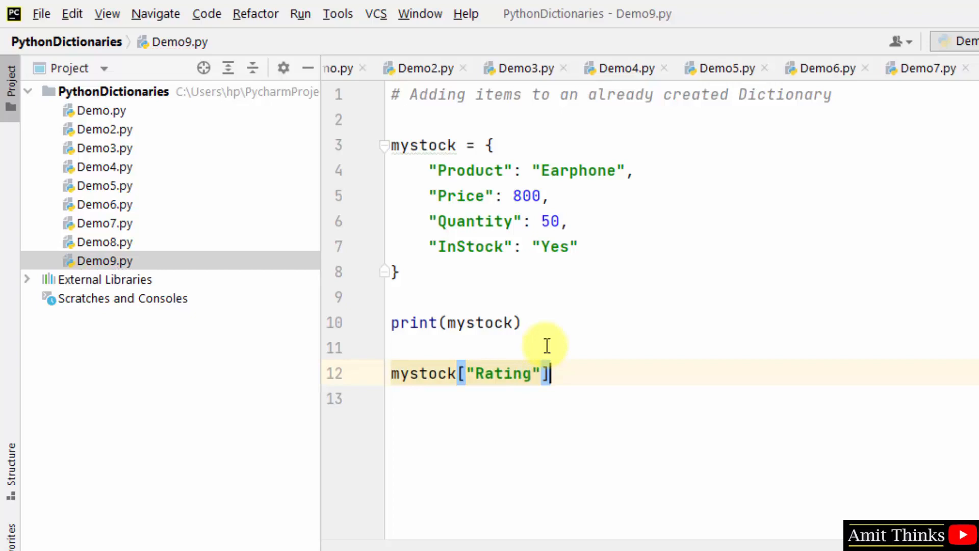
{"action": "type", "text": "="}
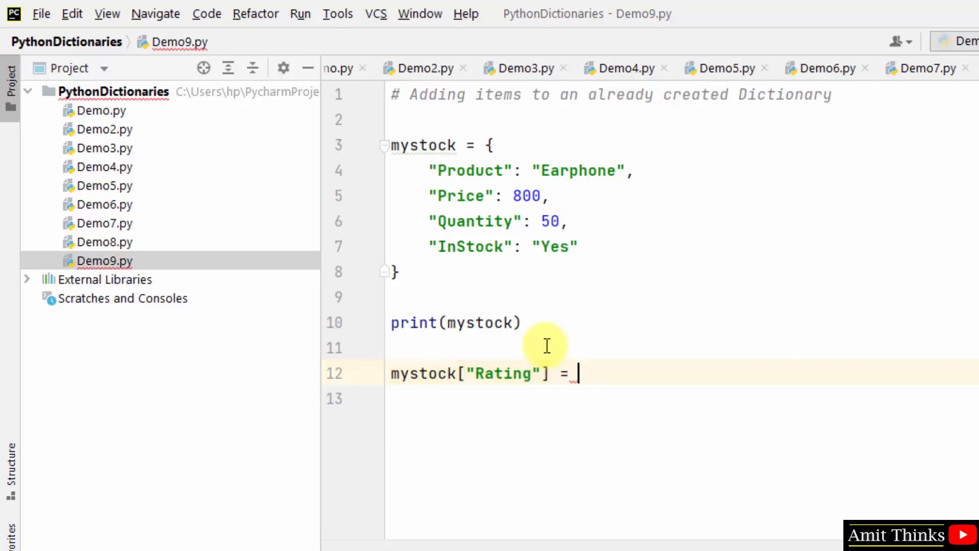
{"action": "type", "text": "5"}
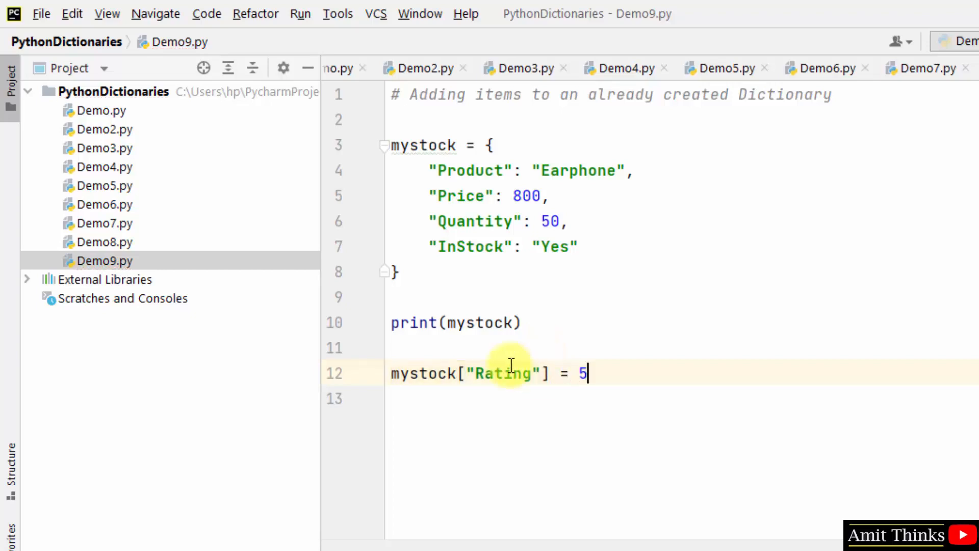
{"action": "mouse_move", "coordinate": [663, 374]}
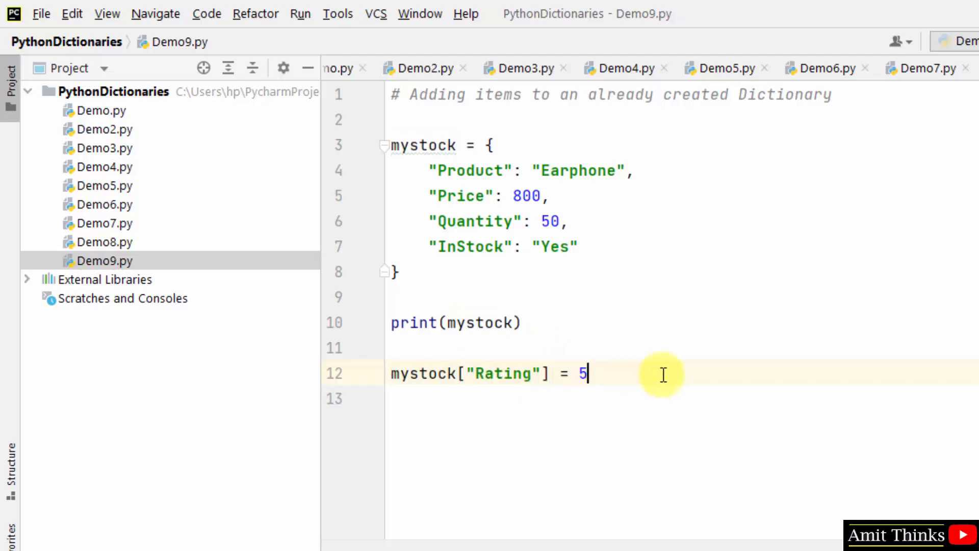
Add print("Updated Dictionary = \n", mystock) as the final line.
{"action": "key", "text": "enter"}
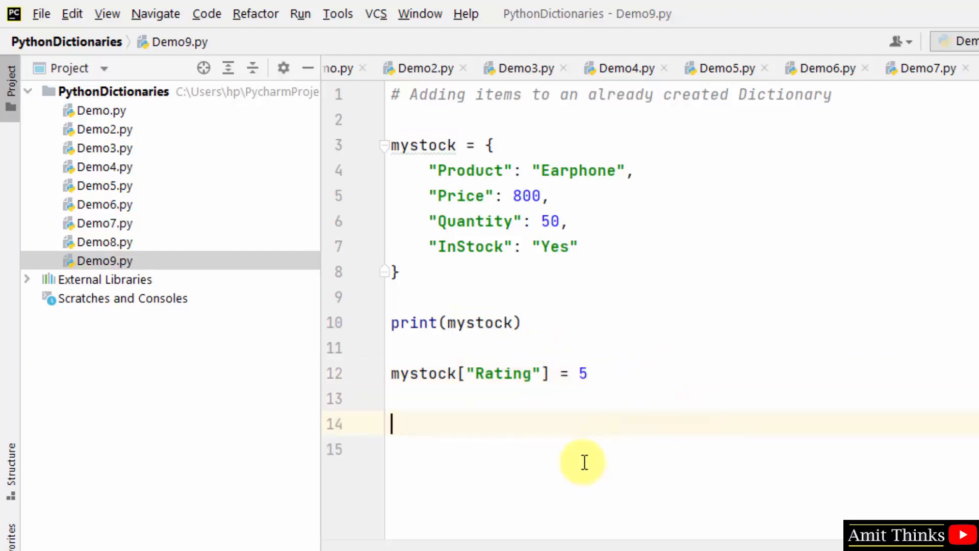
{"action": "type", "text": "print(\"Updated Dictionary = \\n\", mystock)"}
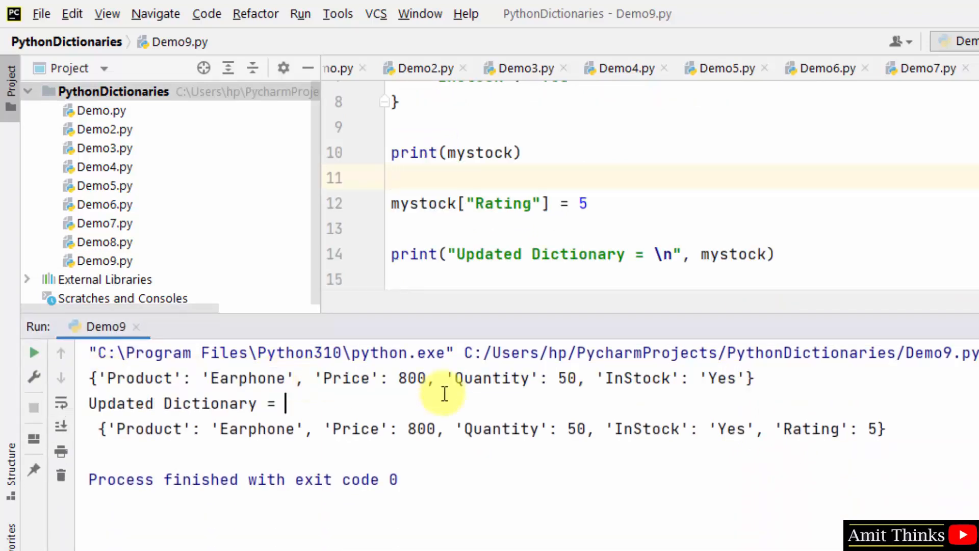
Highlight the Quantity entry in the printed dictionary output in the Run panel.
{"action": "double_click", "coordinate": [491, 378]}
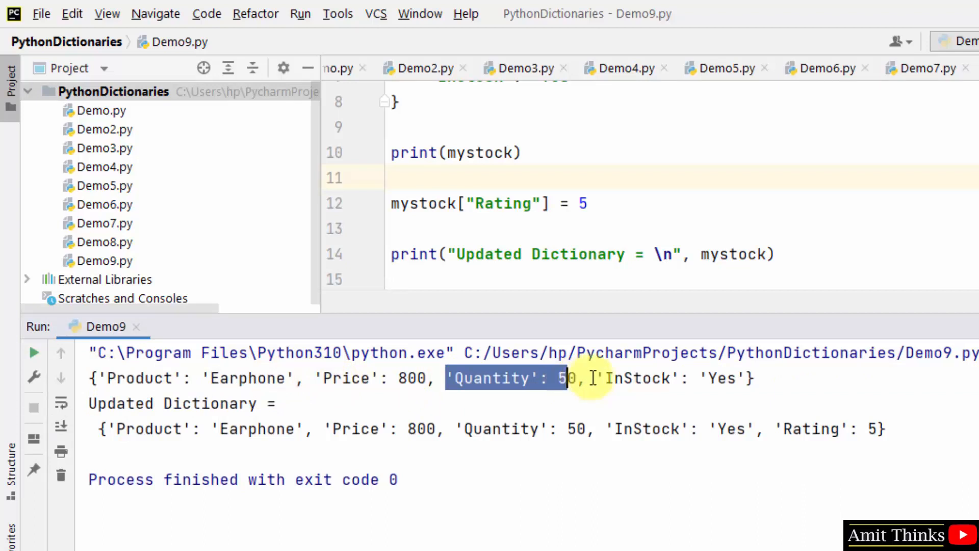